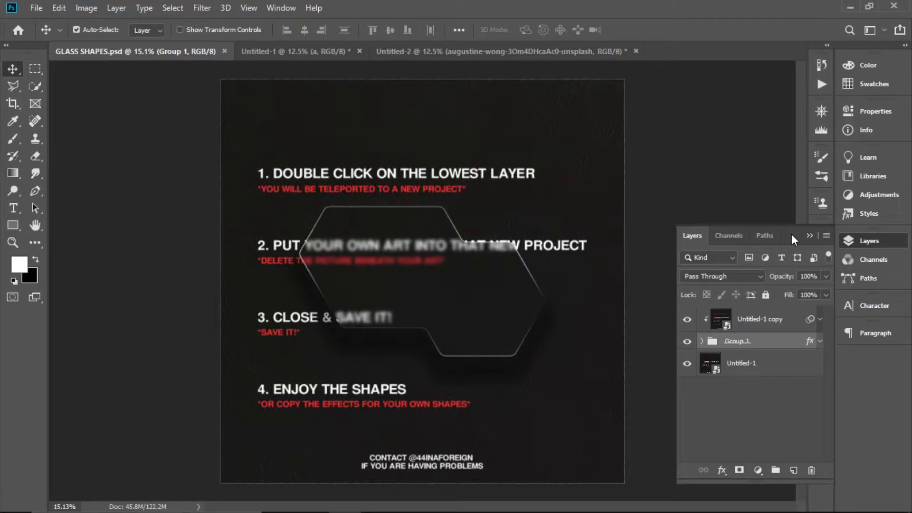
mouse_move(427, 257)
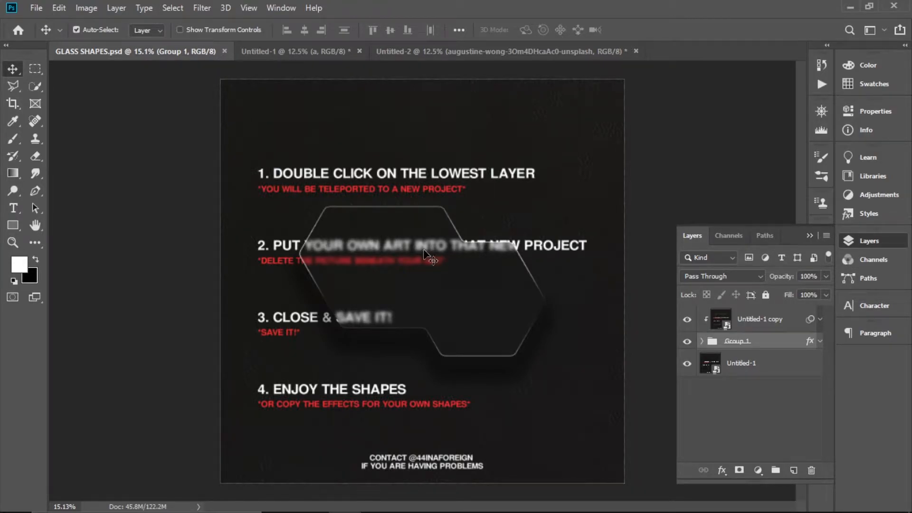
mouse_move(488, 359)
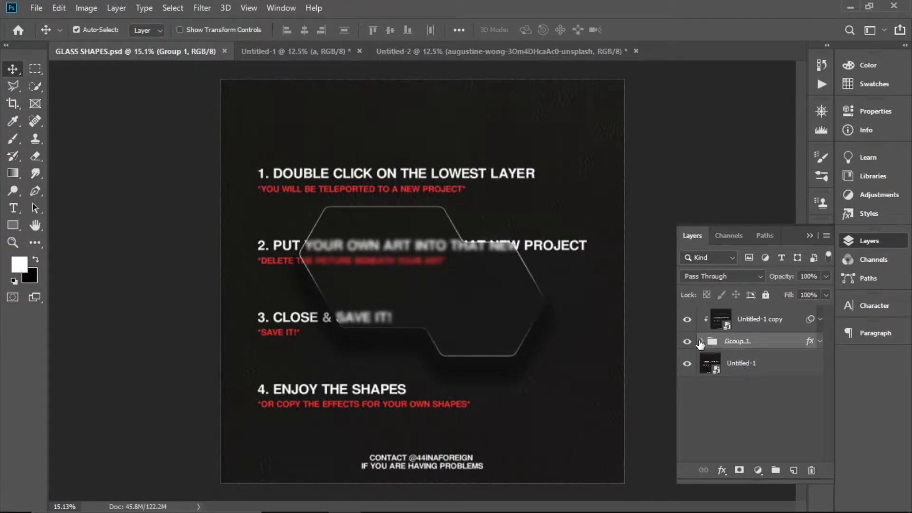
- Toggle the glass shape group and open the lowest Untitled-1 layer as its own document
click(700, 341)
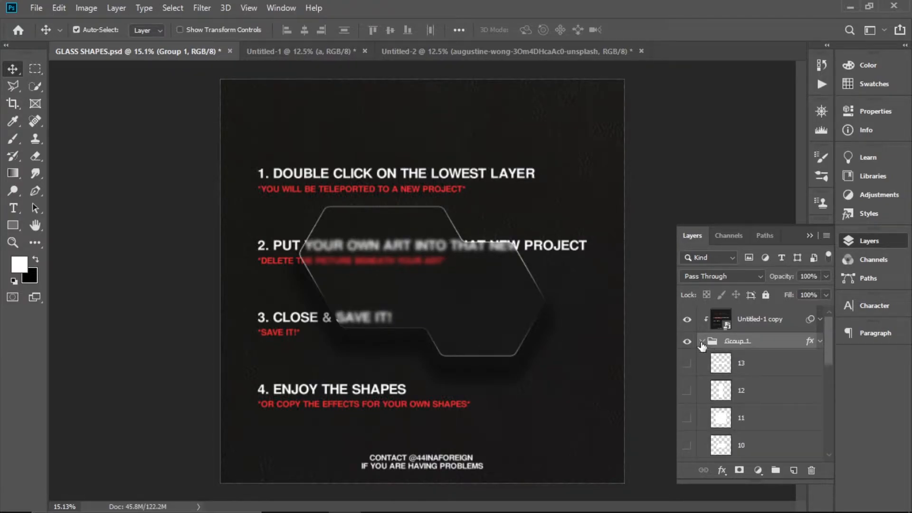
click(702, 341)
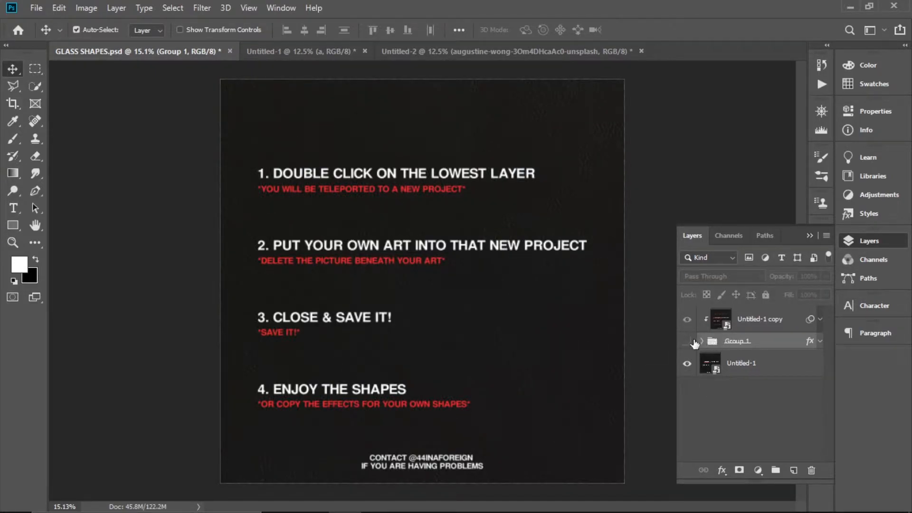
click(687, 341)
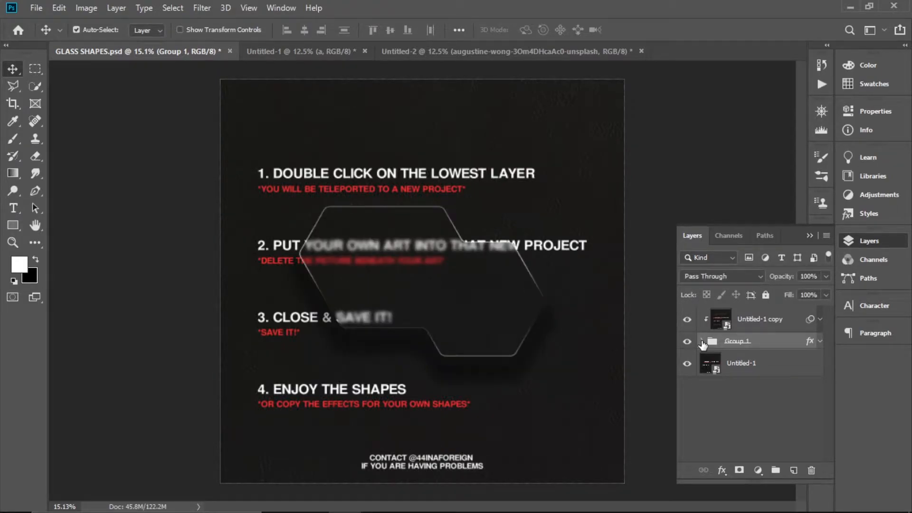
click(701, 340)
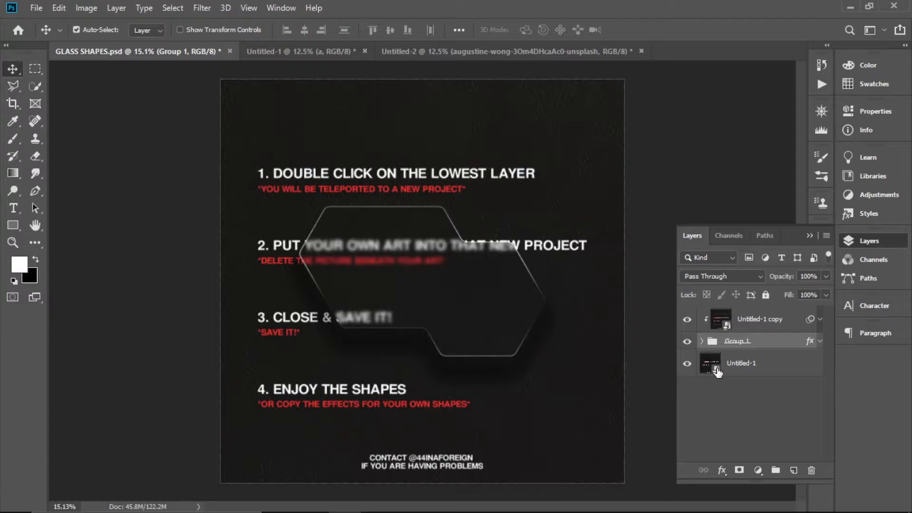
double_click(710, 362)
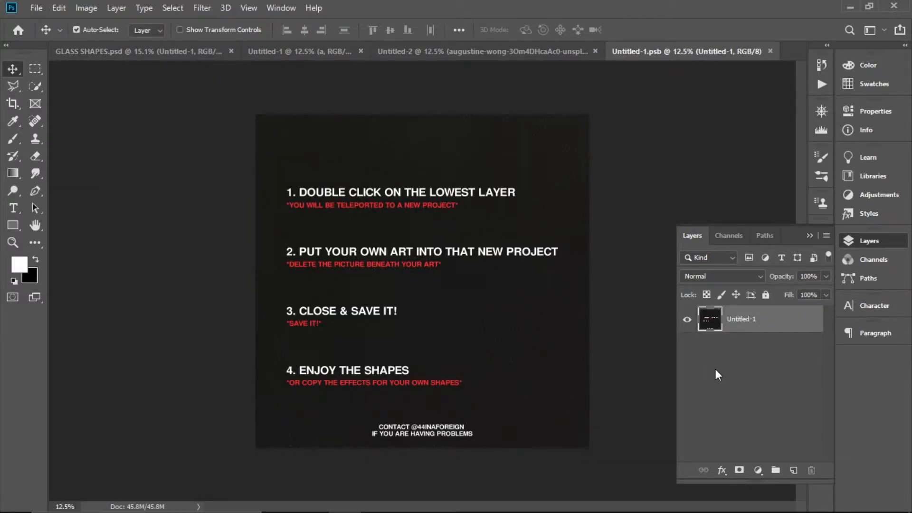
mouse_move(709, 371)
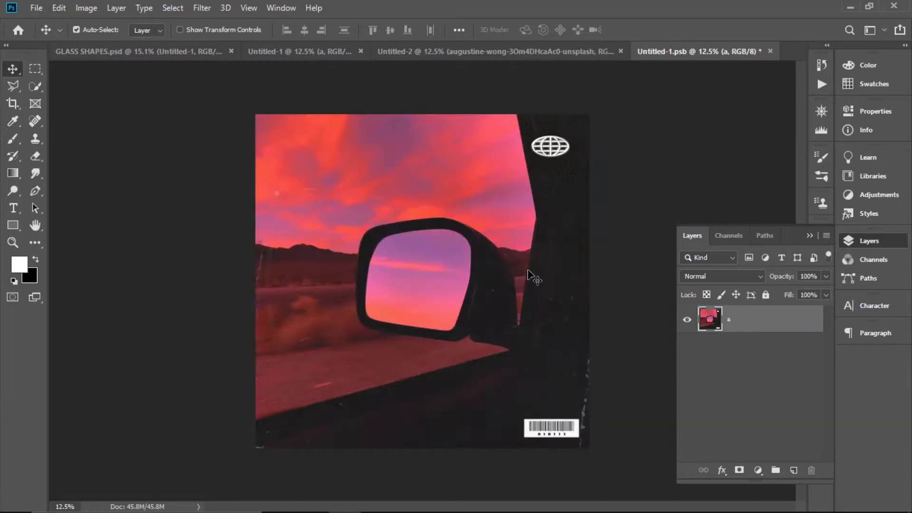
mouse_move(780, 22)
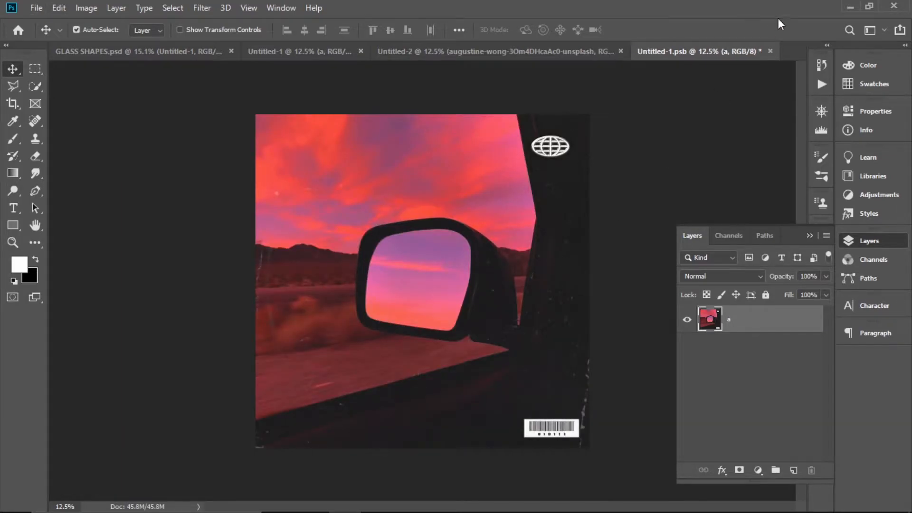
- Close the art document and save the sunset car-mirror artwork into the template
click(770, 51)
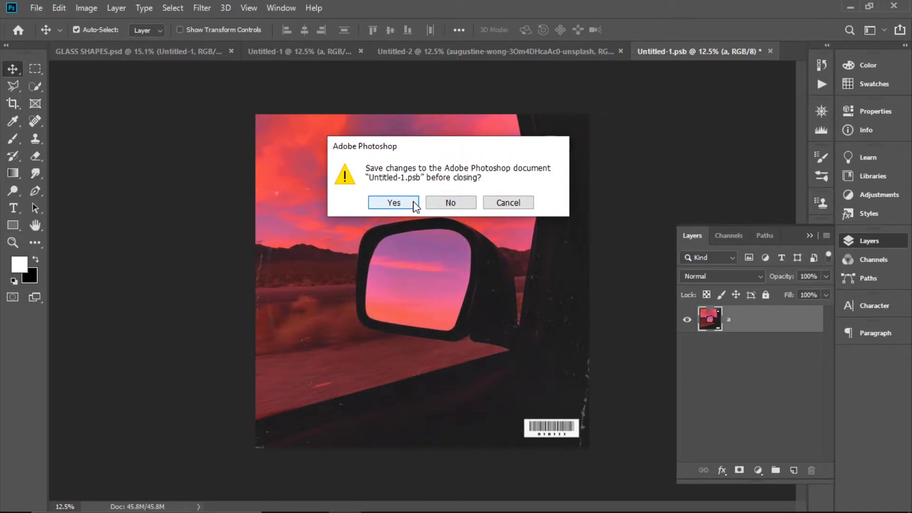
click(393, 202)
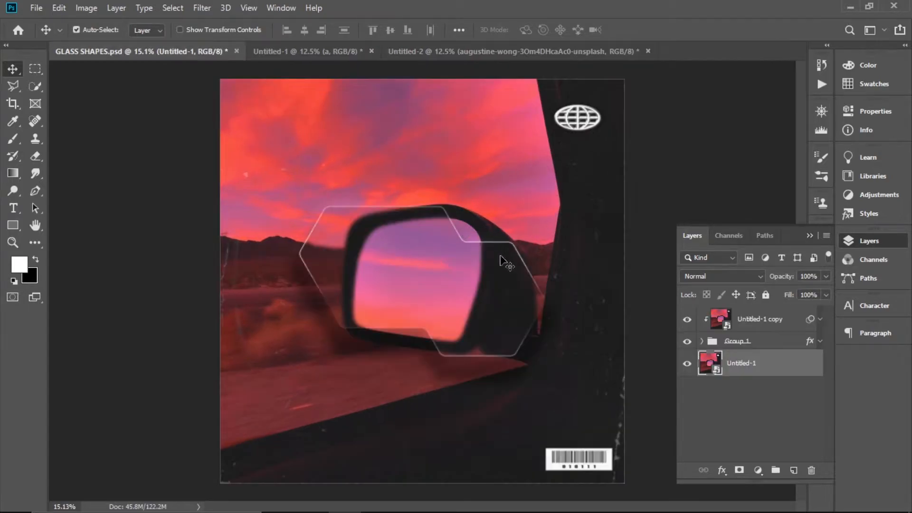
mouse_move(581, 331)
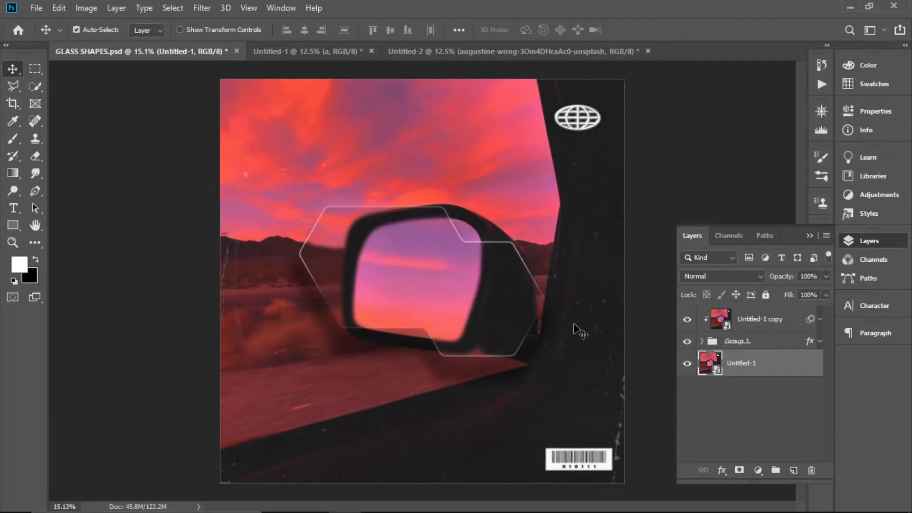
click(702, 340)
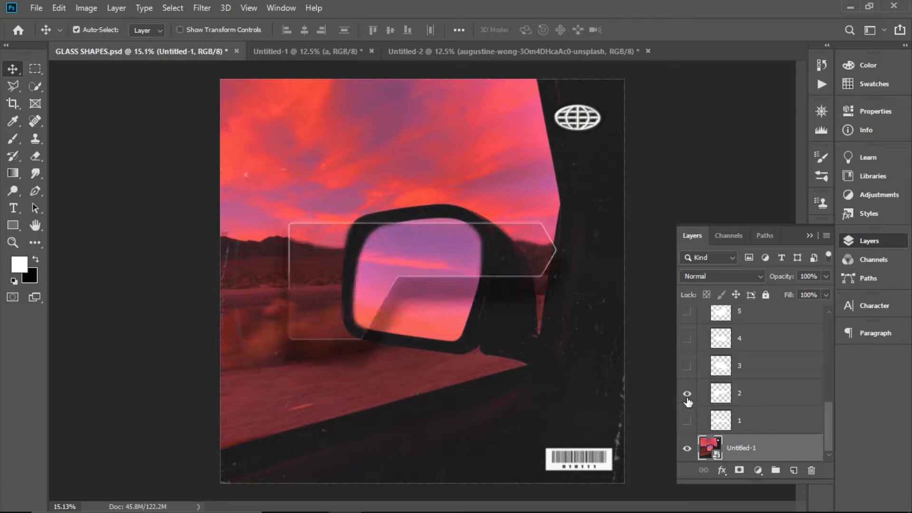
click(687, 395)
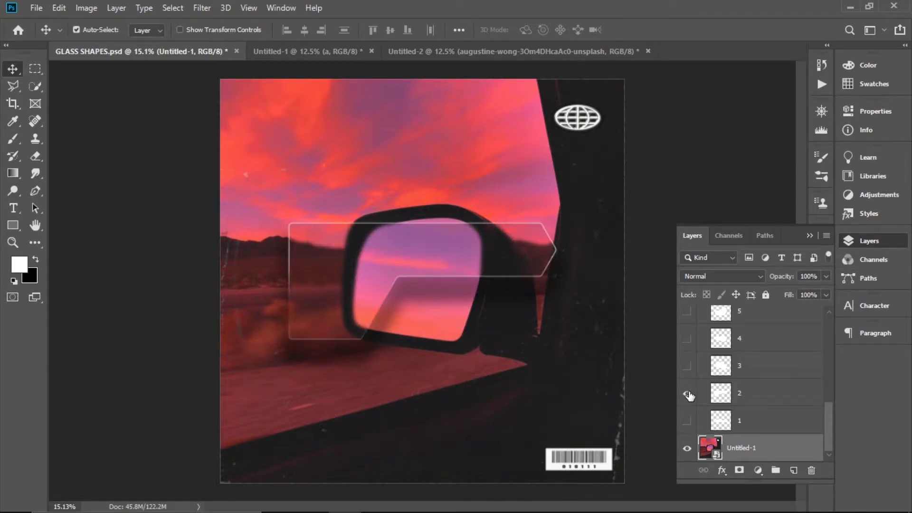
click(687, 397)
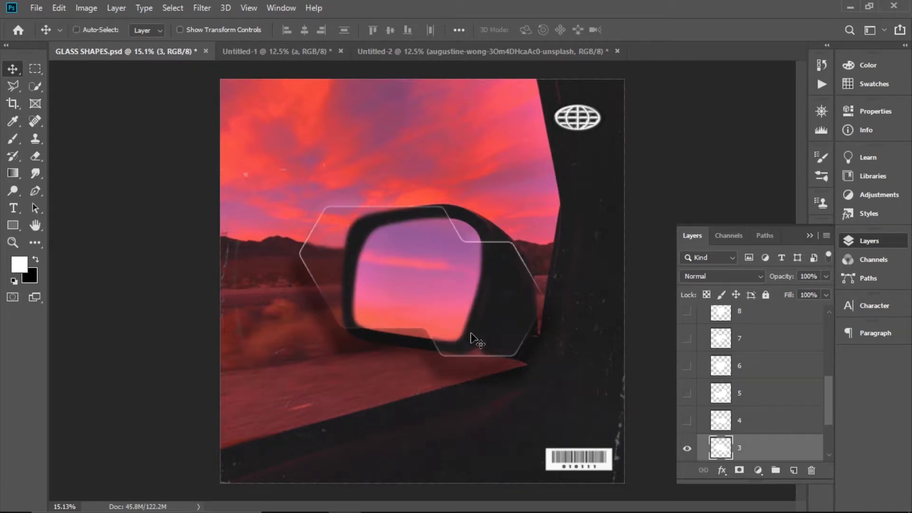
- Duplicate shape layer 3 and flip the copied hexagon horizontally
key(ctrl+t)
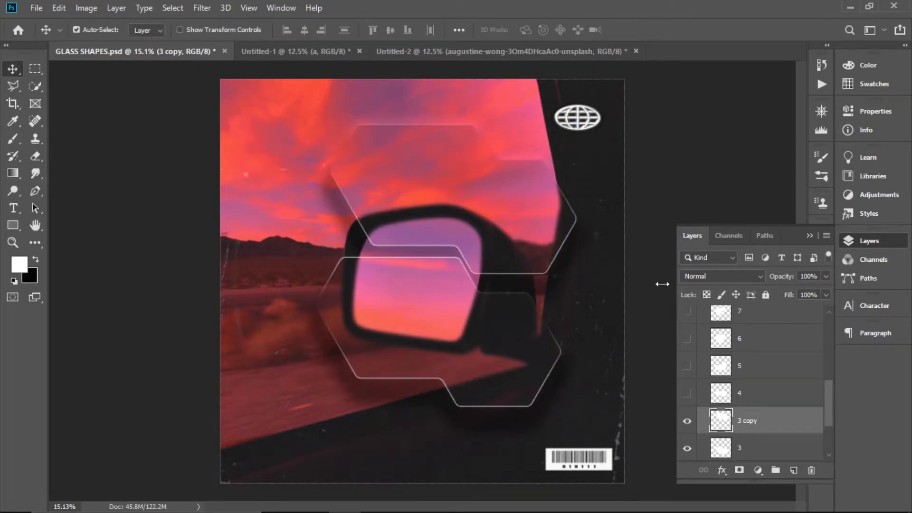
mouse_move(58, 12)
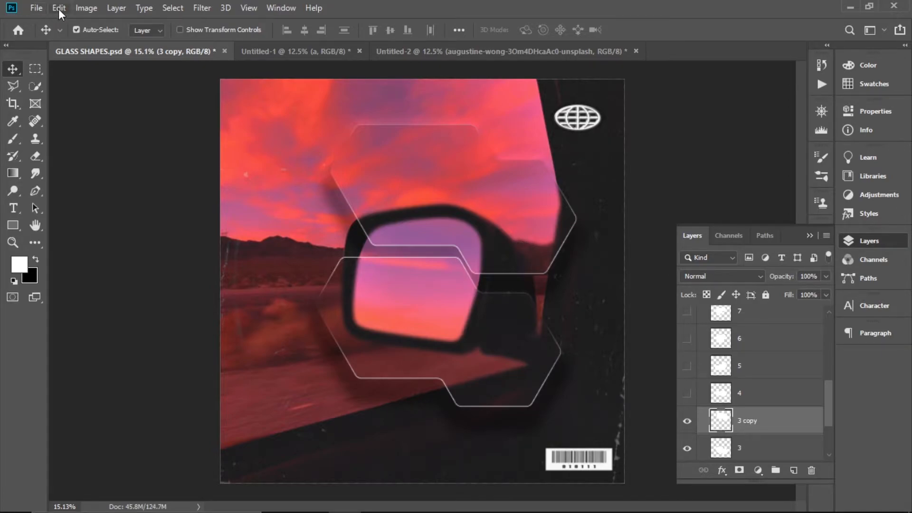
click(58, 8)
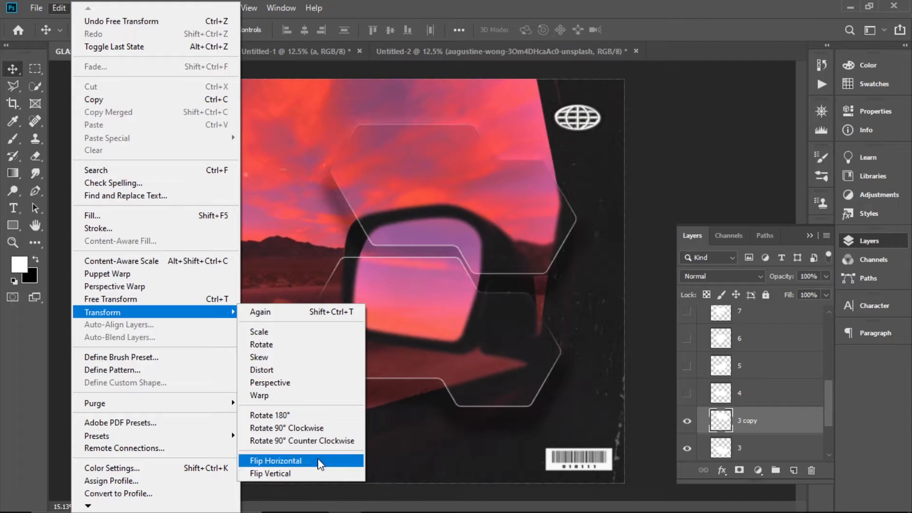
click(275, 460)
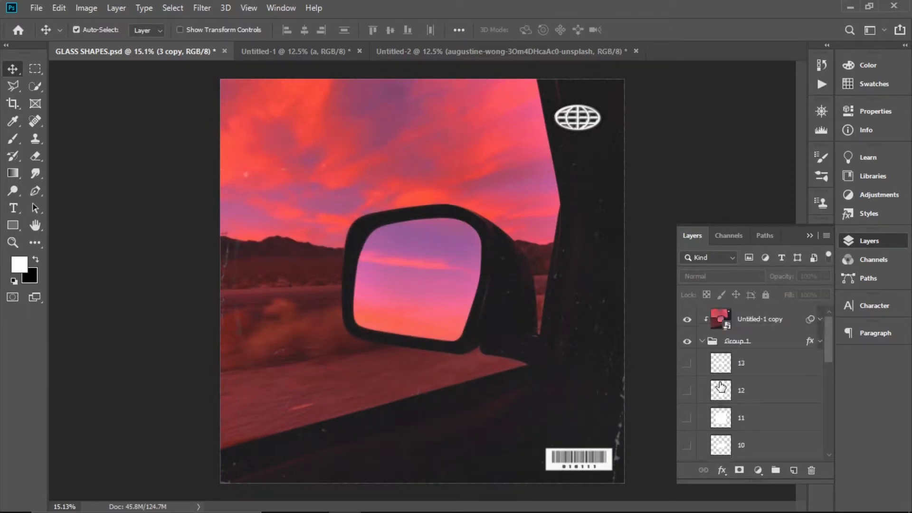
- Preview numbered glass shape layers 13, 12, 11 and 10 one at a time
click(687, 363)
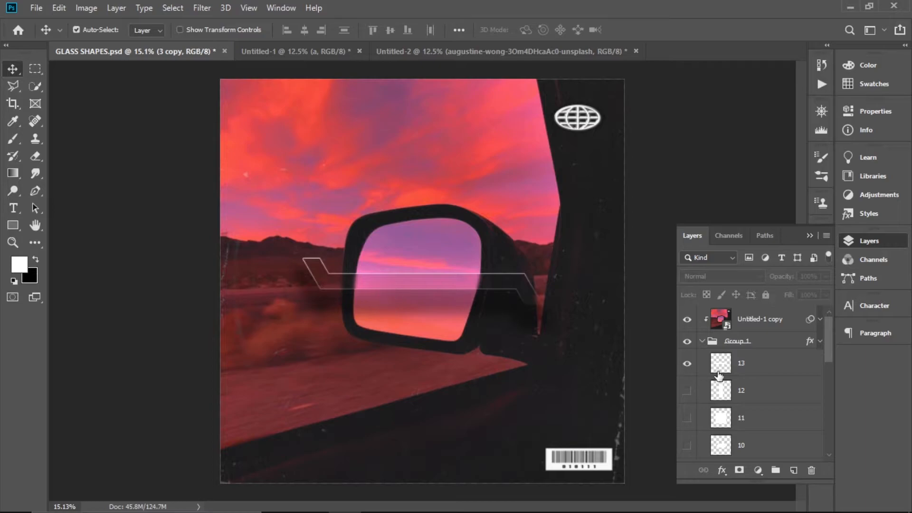
click(740, 391)
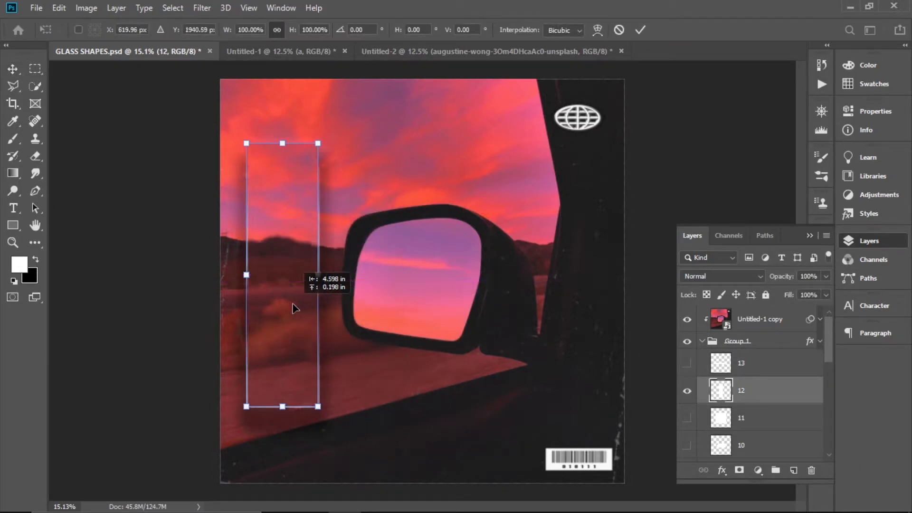
click(639, 29)
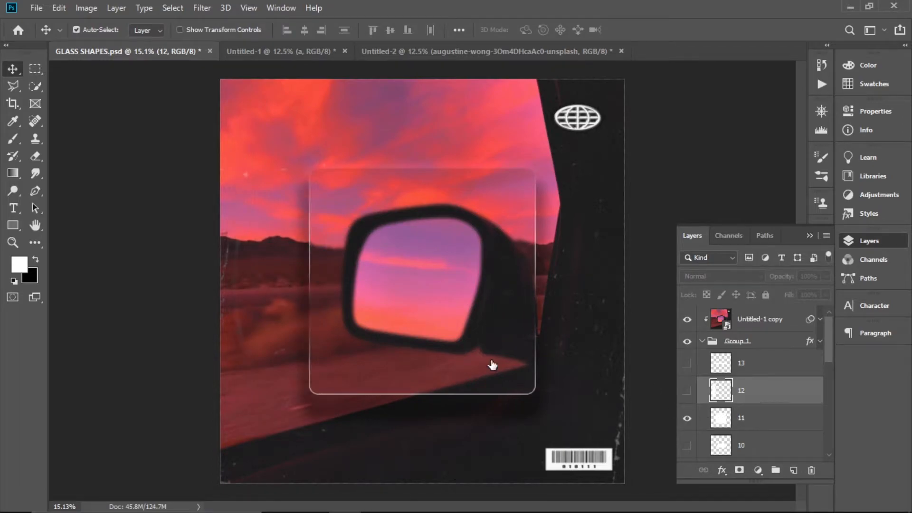
click(741, 417)
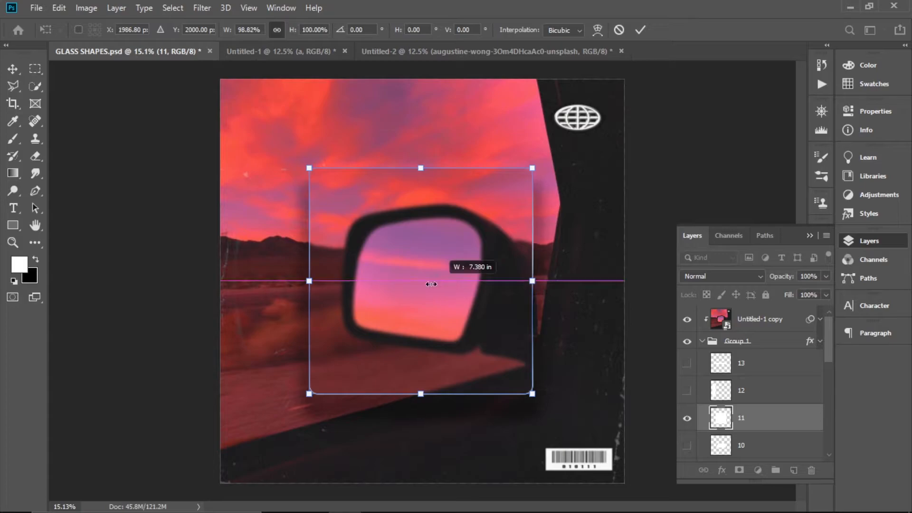
click(741, 390)
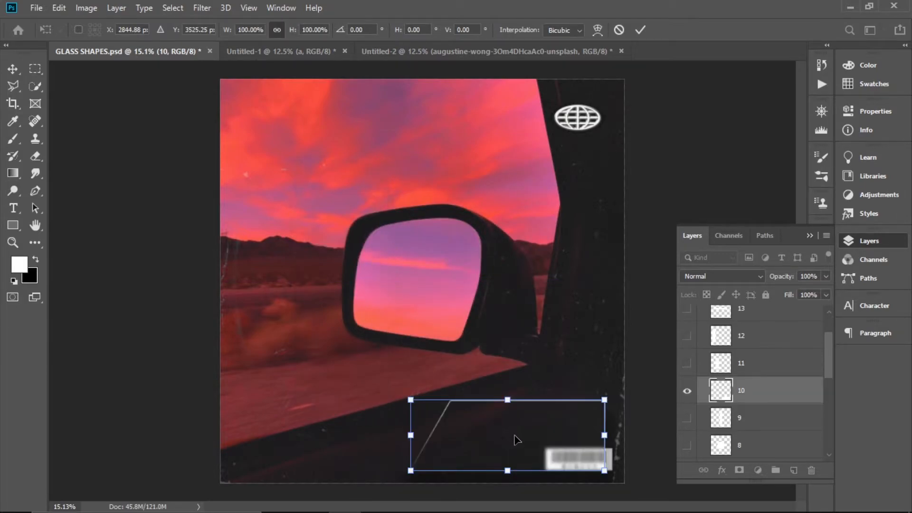
mouse_move(521, 444)
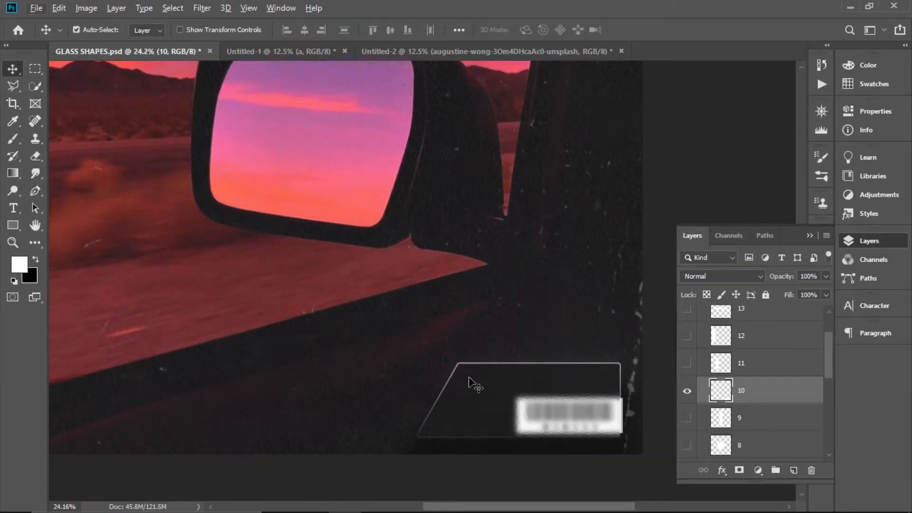
scroll(up, 3)
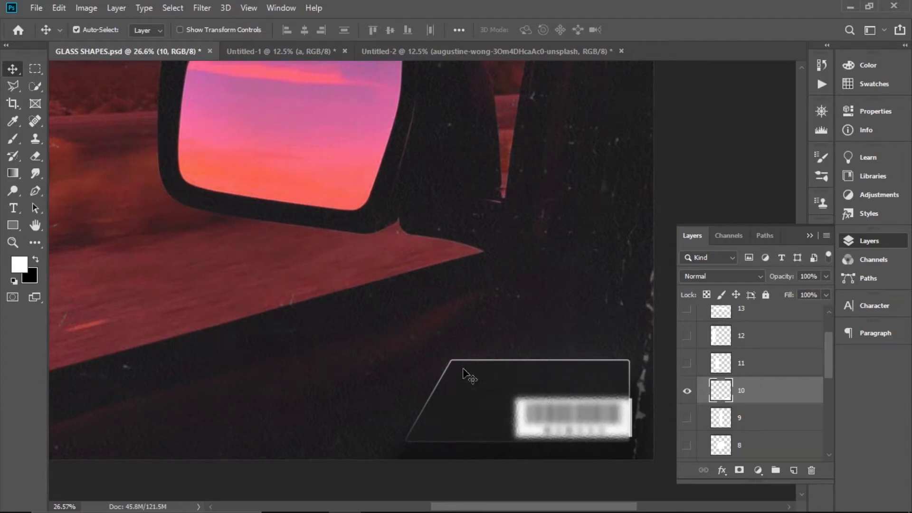
mouse_move(674, 430)
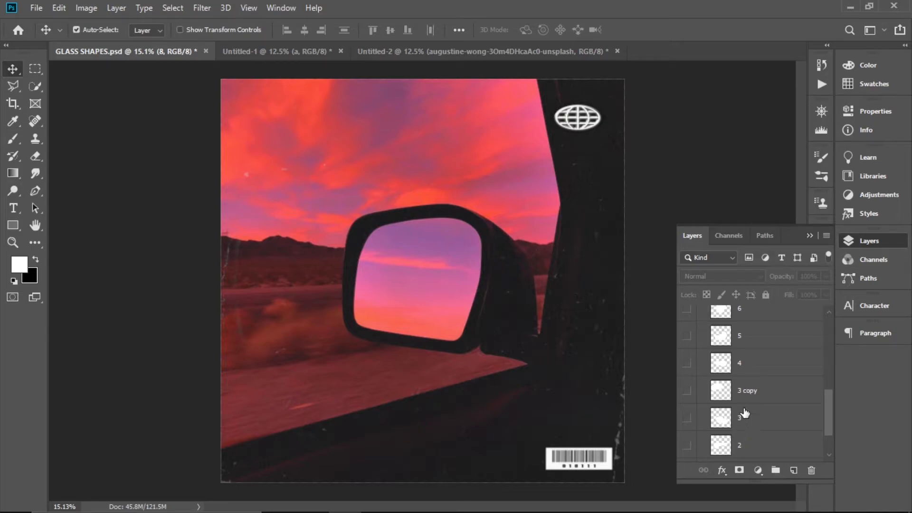
scroll(up, 3)
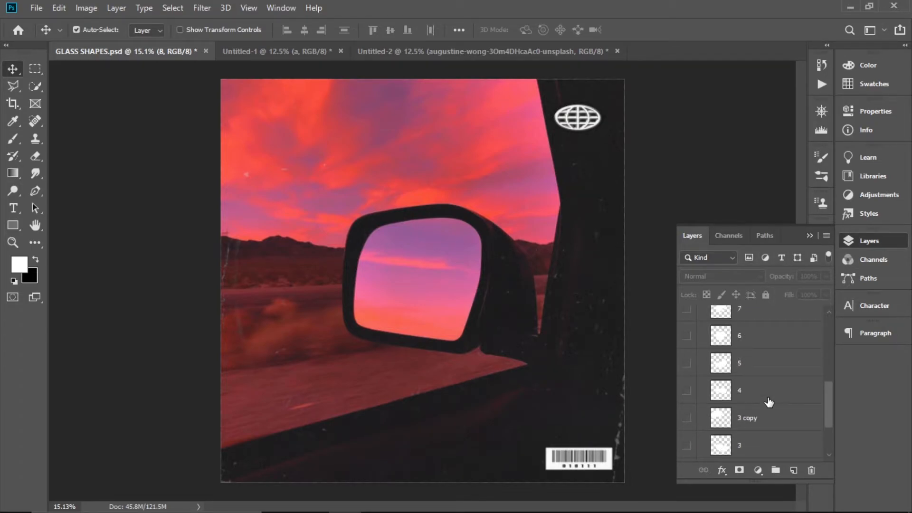
- Switch to the Untitled-1 sunset artwork document
click(274, 51)
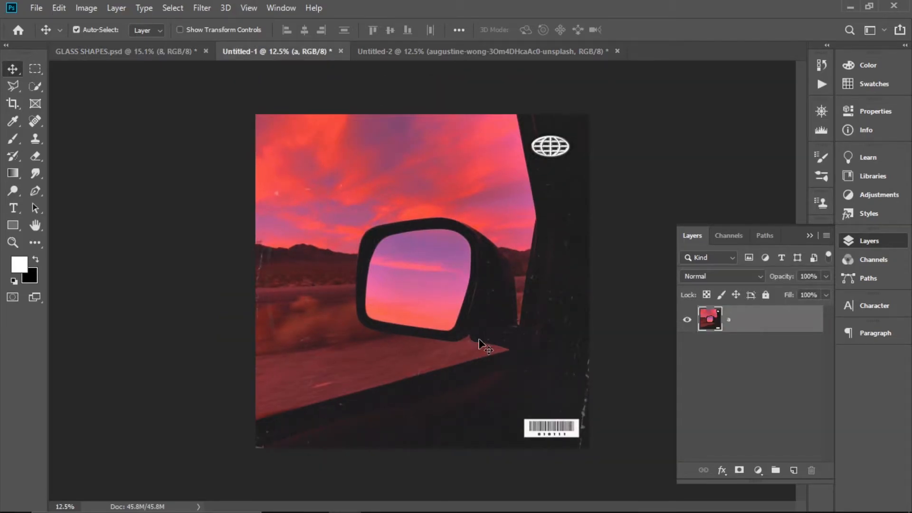
mouse_move(23, 240)
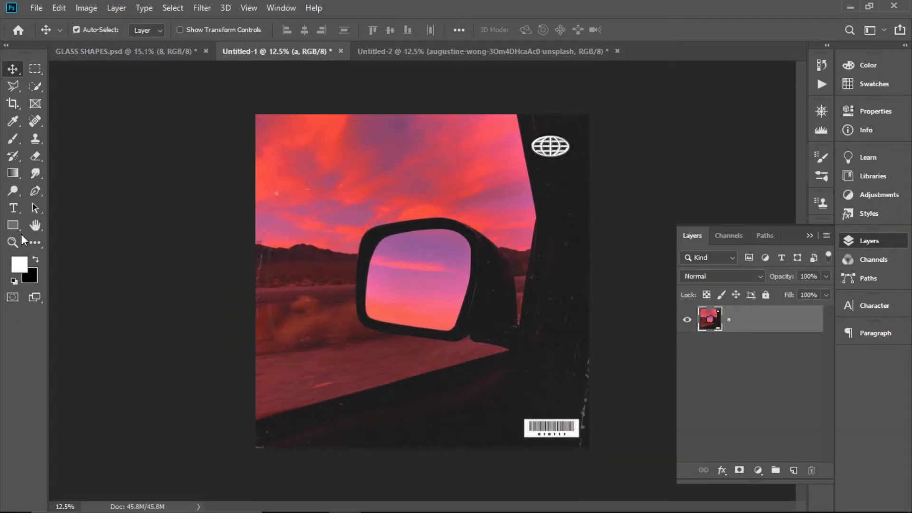
- Draw a tall white-filled rectangle on the left with the Rectangle tool
click(12, 225)
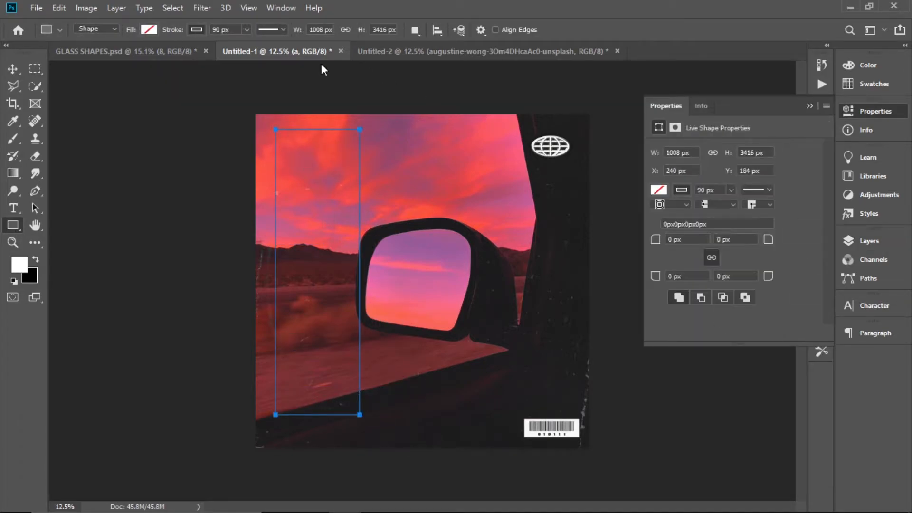
click(150, 29)
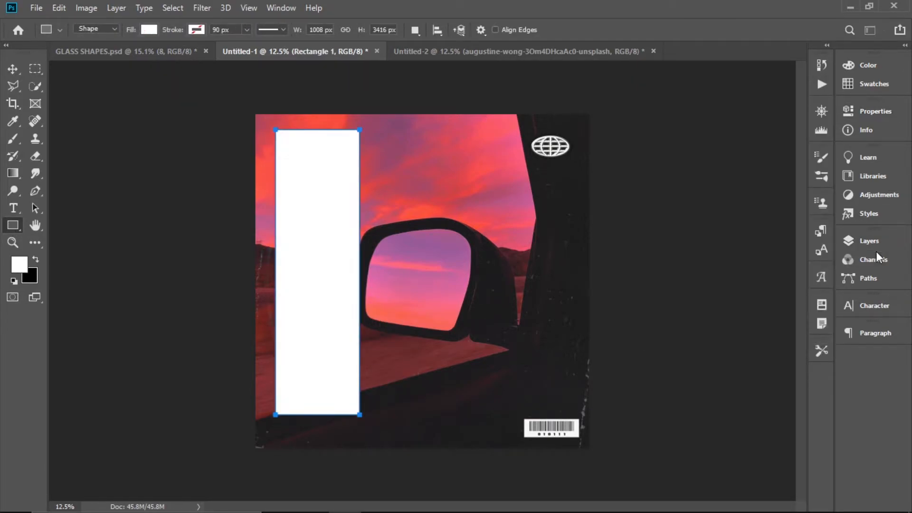
click(869, 241)
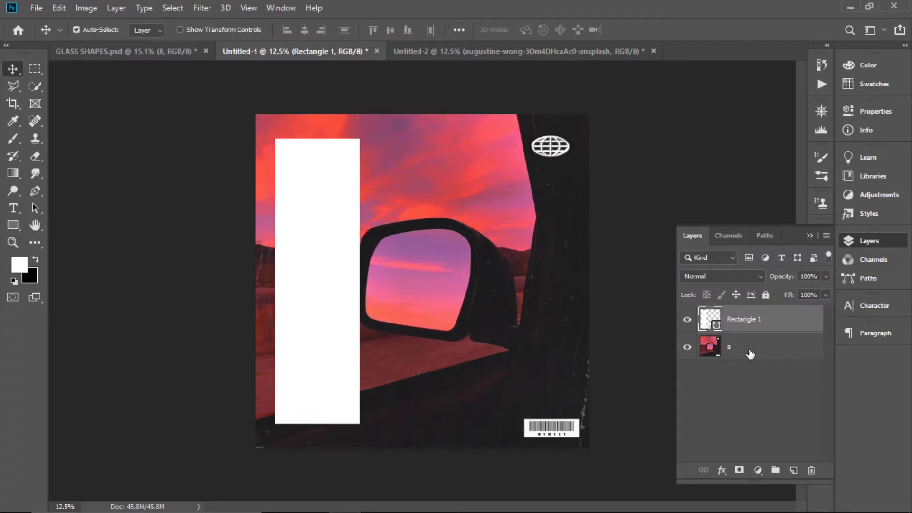
- Duplicate sunset photo layer a and clip the copy onto the rectangle
click(745, 345)
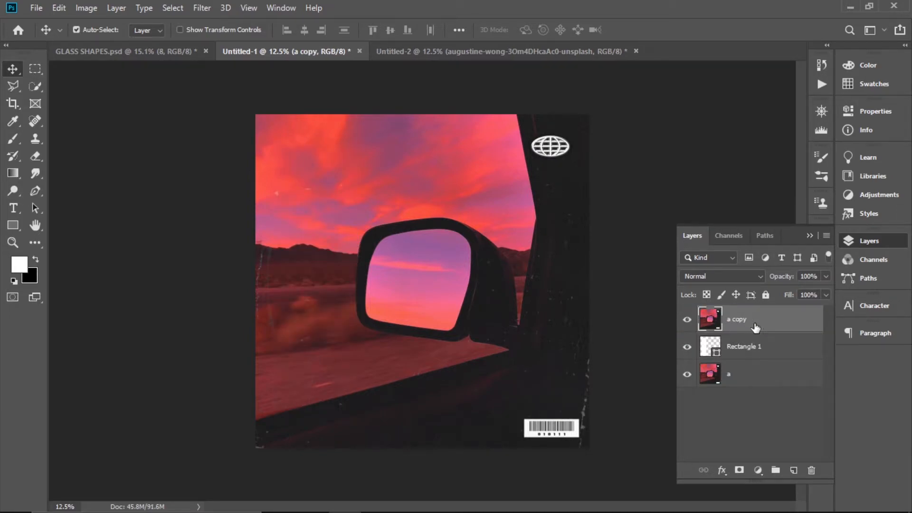
mouse_move(785, 329)
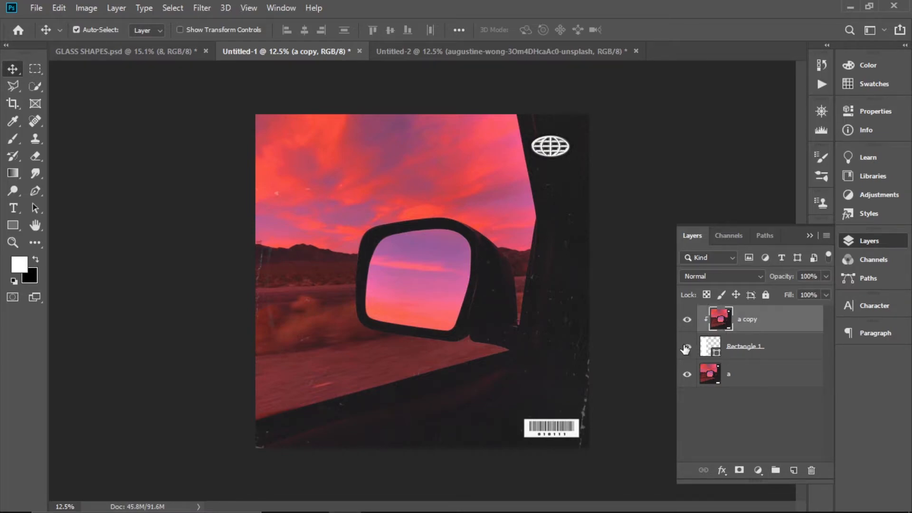
click(686, 346)
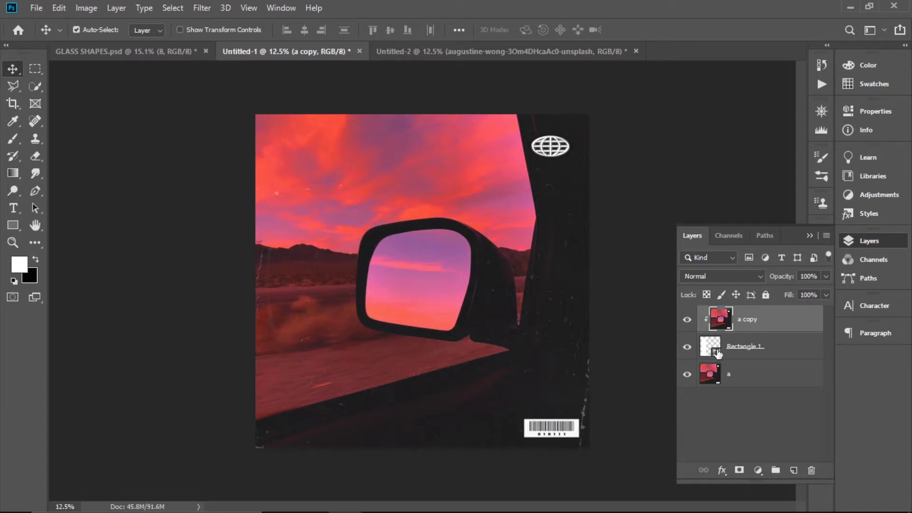
mouse_move(716, 348)
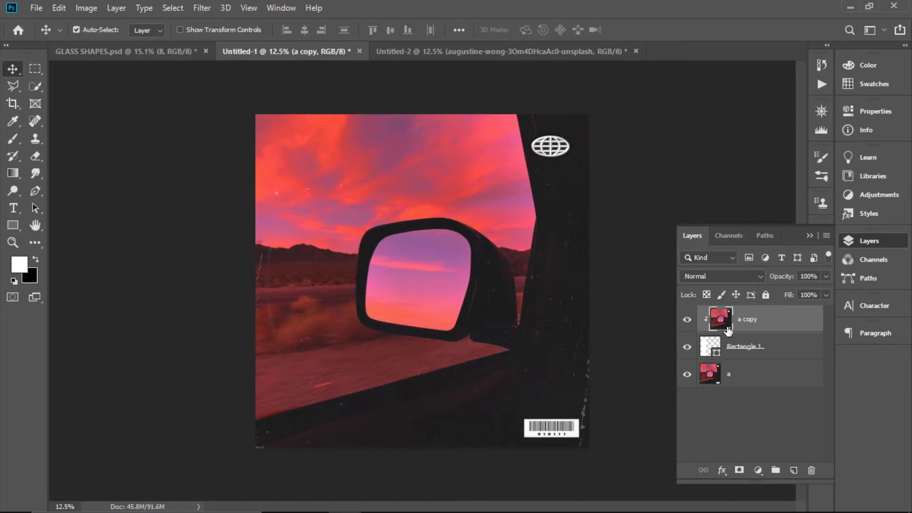
click(201, 7)
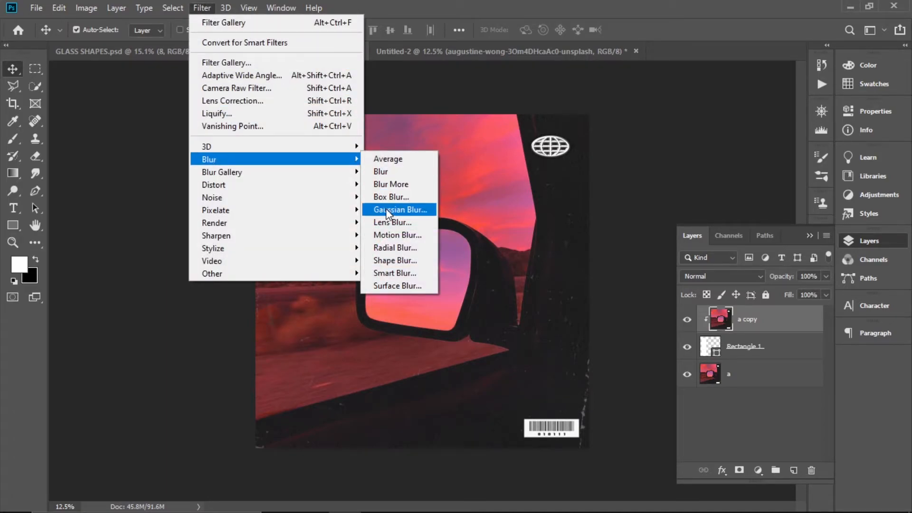
- Apply a 15 px Gaussian blur to the clipped photo copy
click(399, 209)
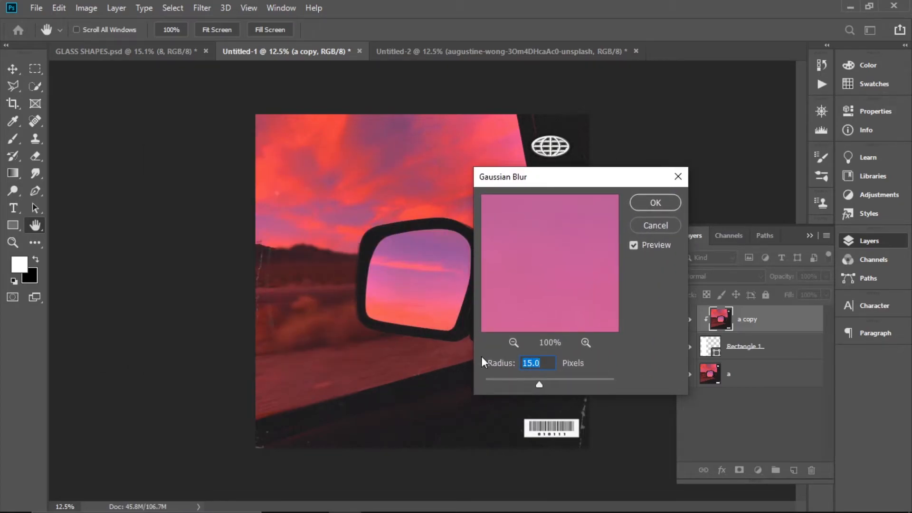
click(653, 203)
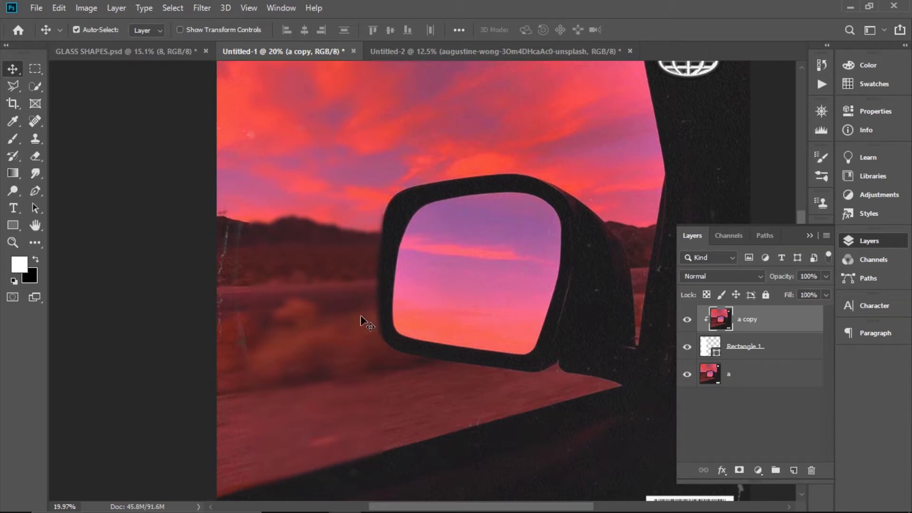
click(202, 8)
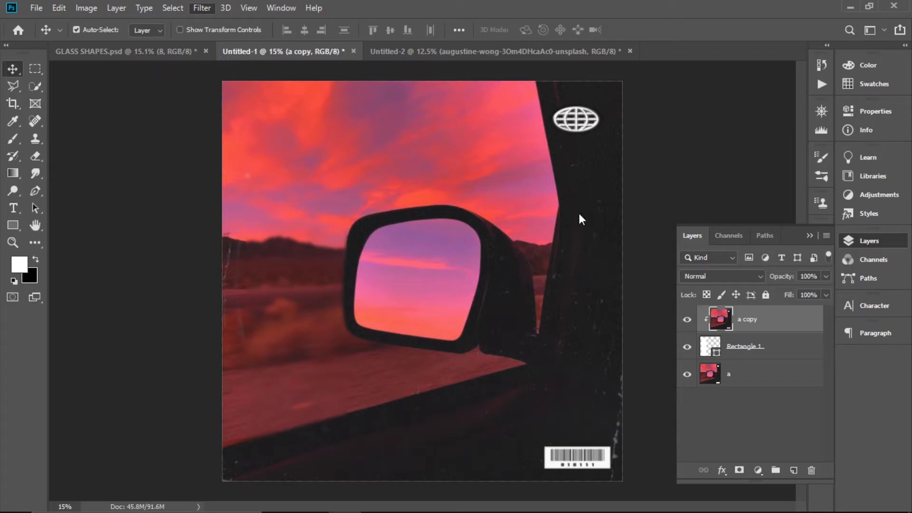
click(201, 8)
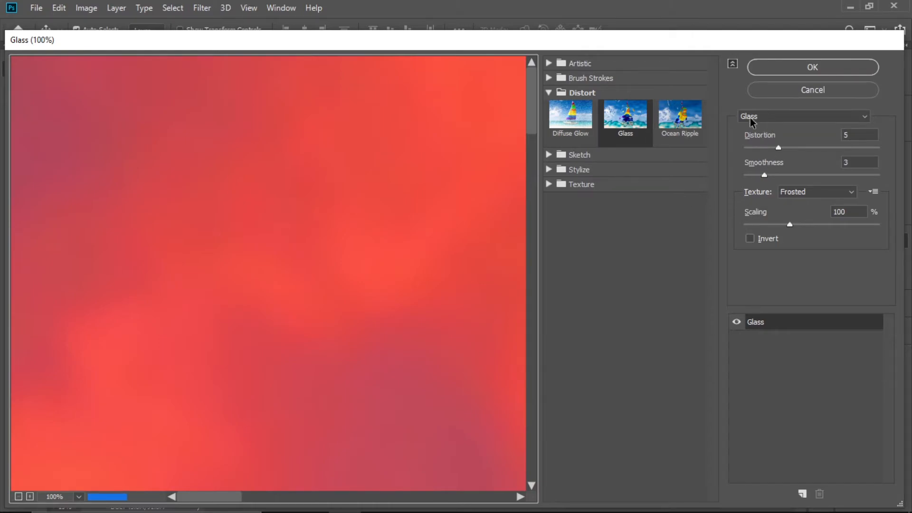
mouse_move(867, 154)
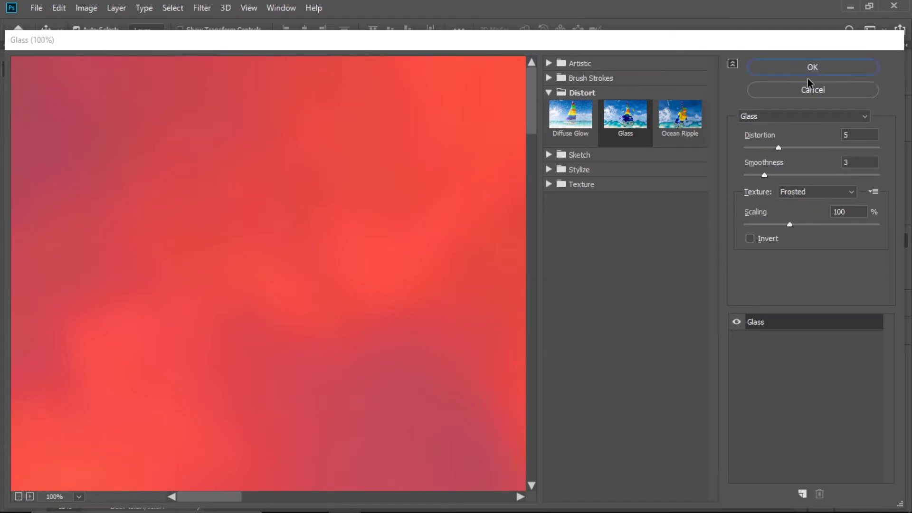
- Apply a frosted Glass distortion with distortion 5, smoothness 3, scaling 100
click(812, 66)
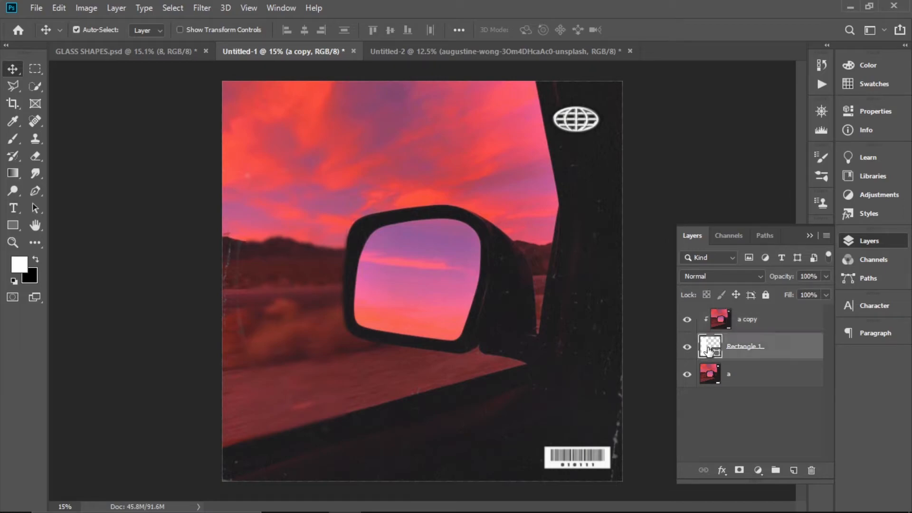
- Enable a 6 px inside stroke for the Rectangle 1 layer in Layer Style
right_click(709, 346)
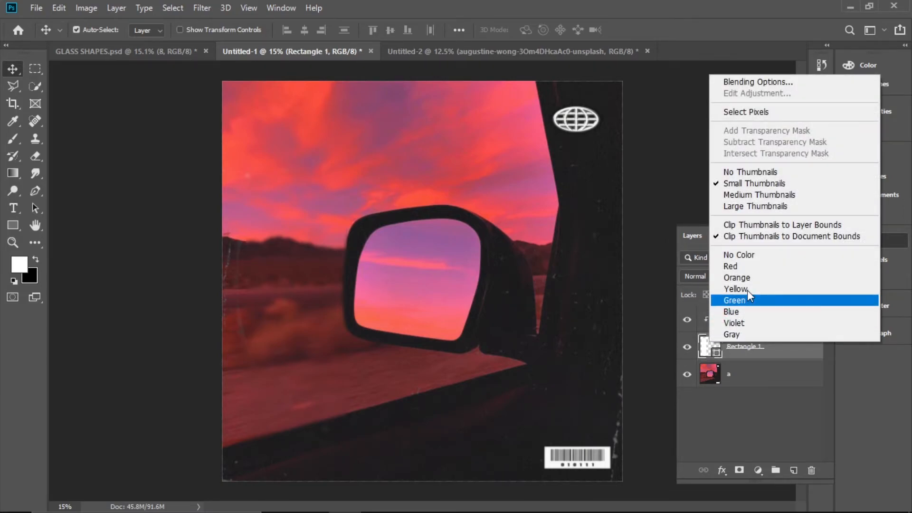
click(755, 82)
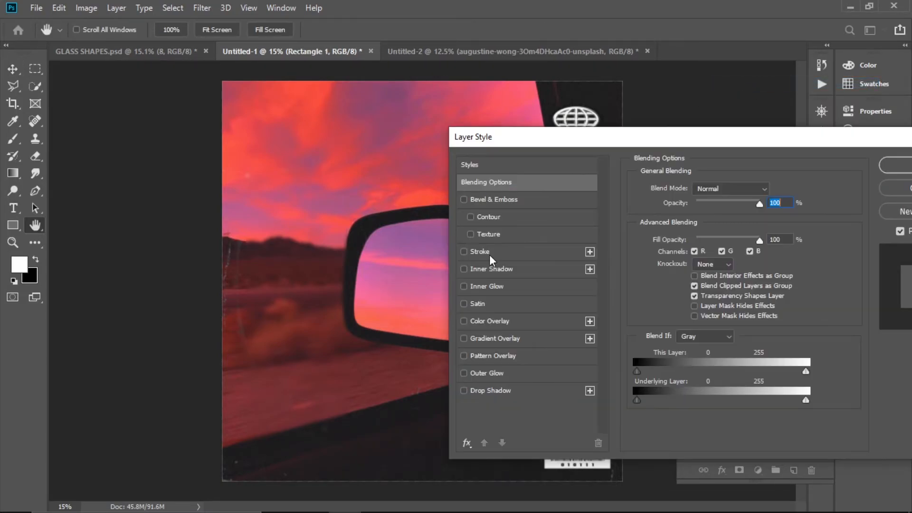
click(477, 250)
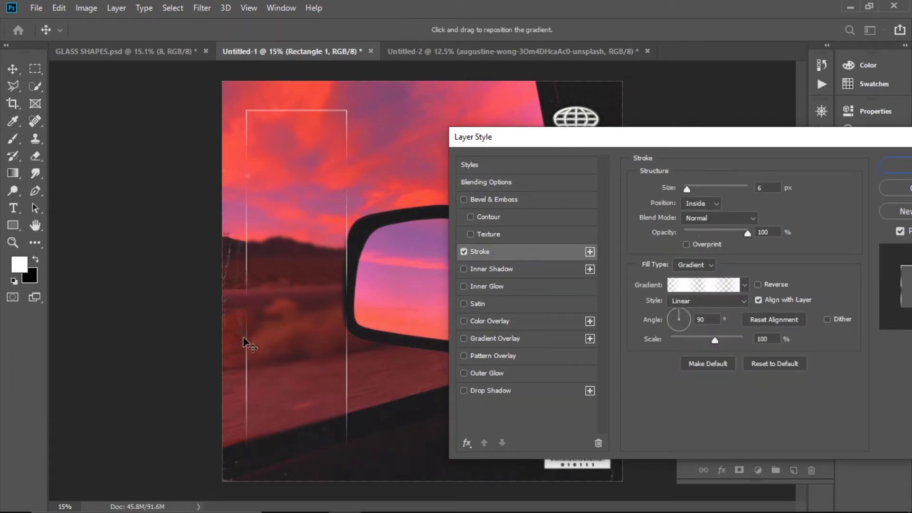
mouse_move(307, 257)
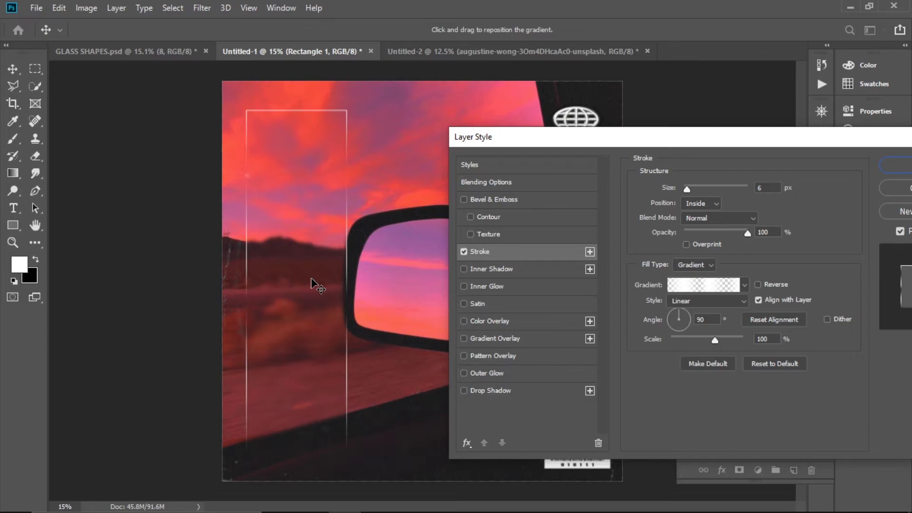
mouse_move(667, 309)
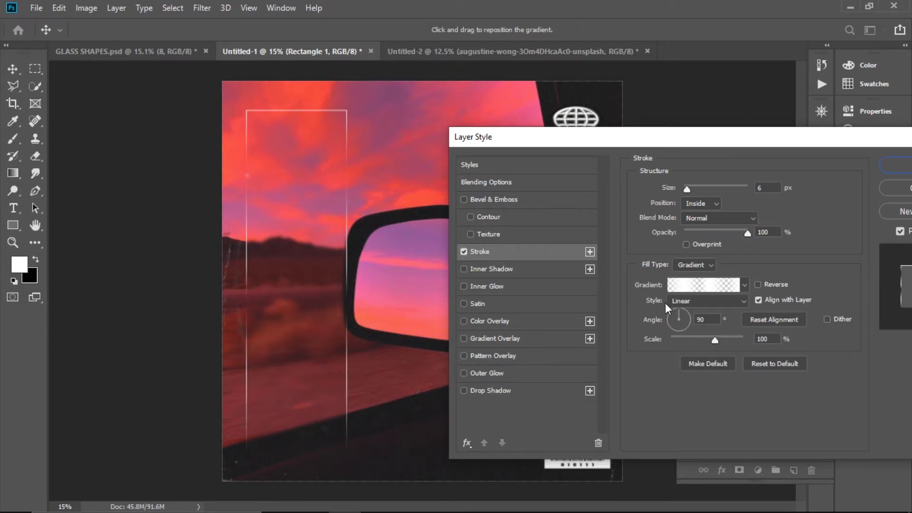
- Set the stroke fill to a white-to-transparent gradient
click(704, 284)
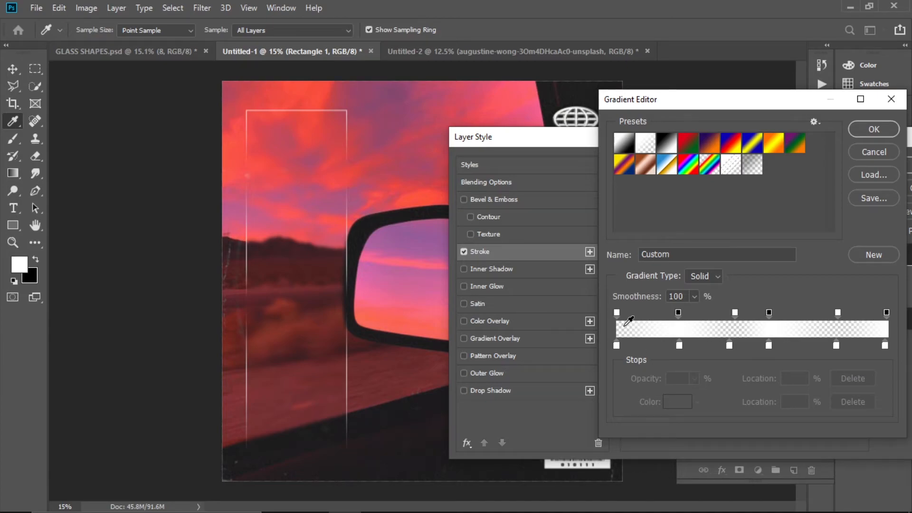
mouse_move(729, 323)
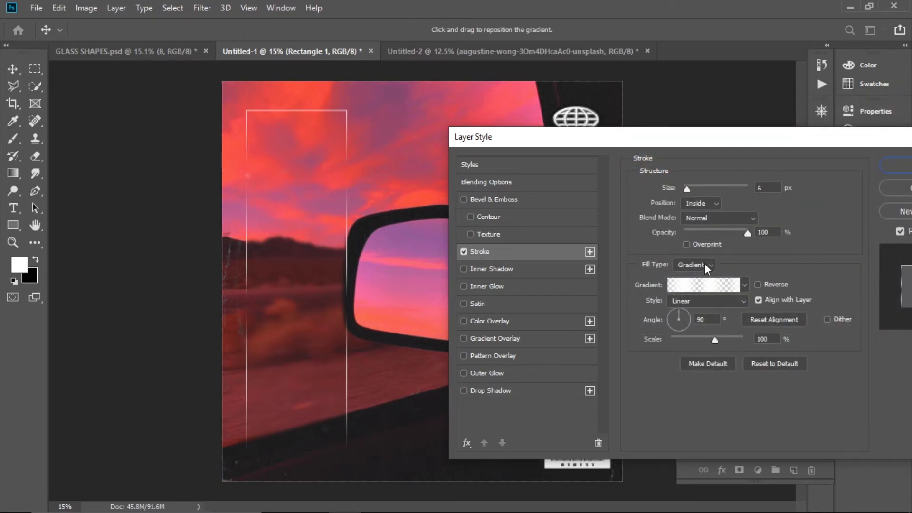
mouse_move(701, 285)
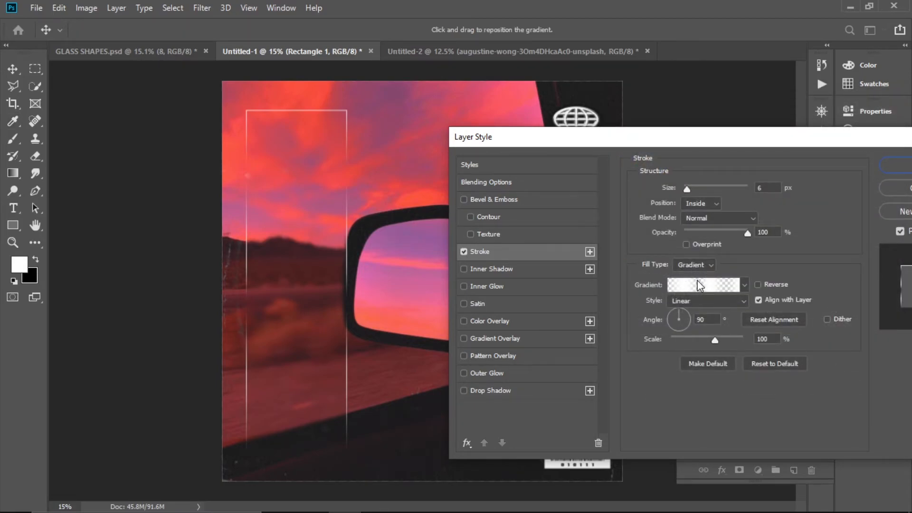
click(743, 284)
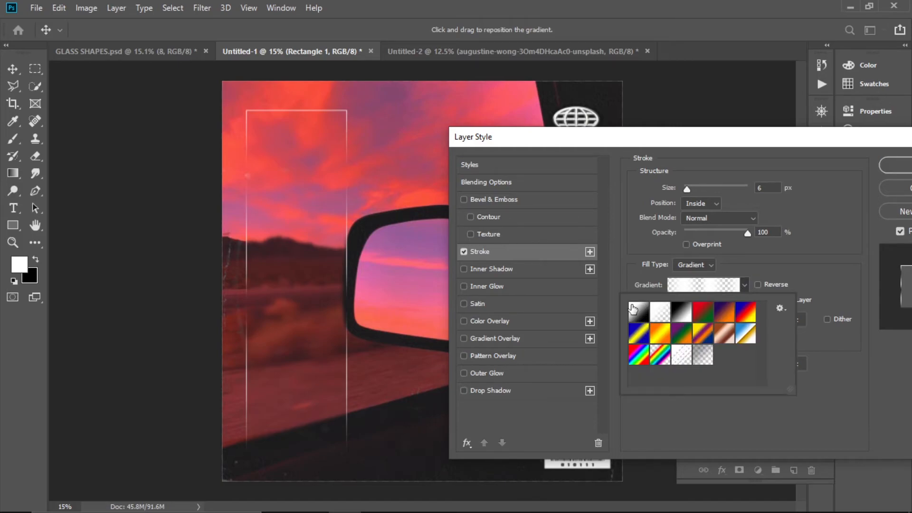
click(637, 311)
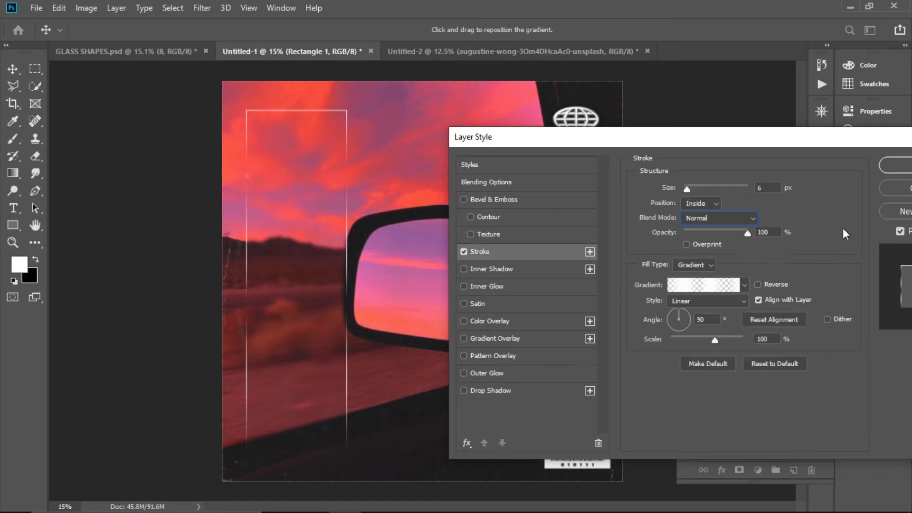
mouse_move(349, 196)
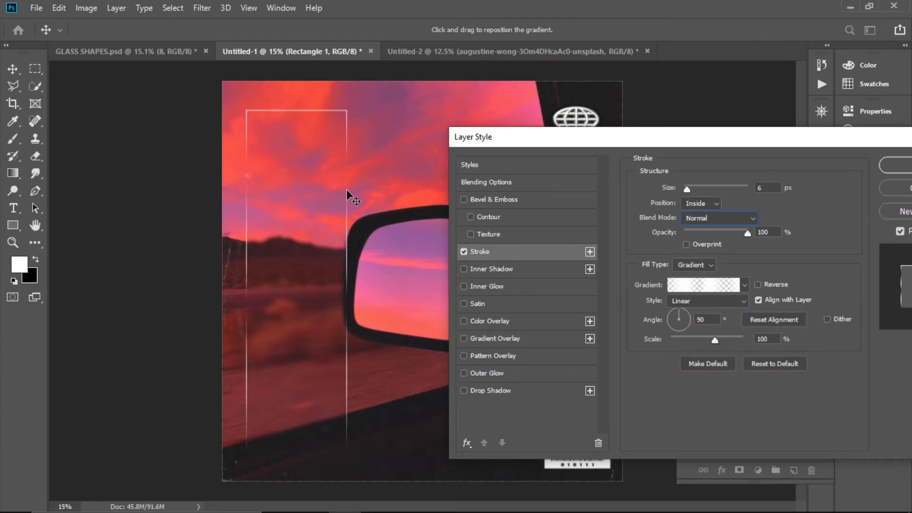
mouse_move(359, 145)
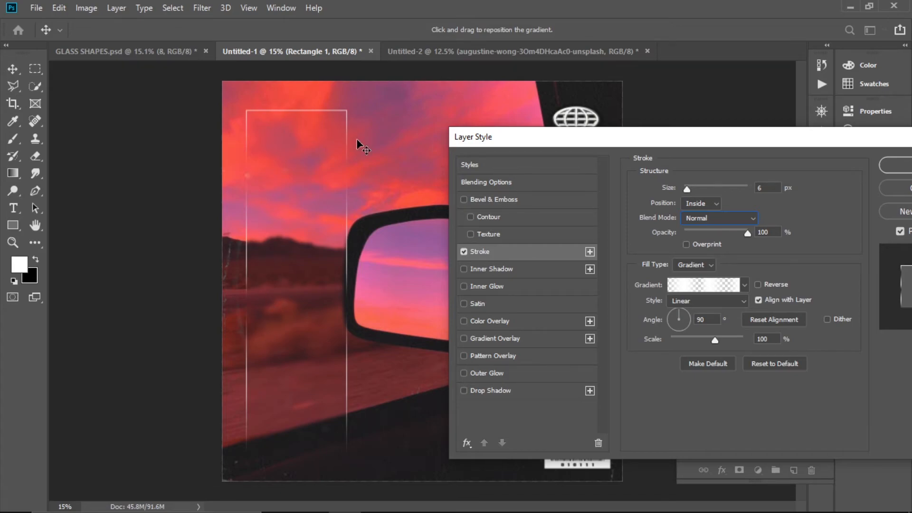
mouse_move(767, 144)
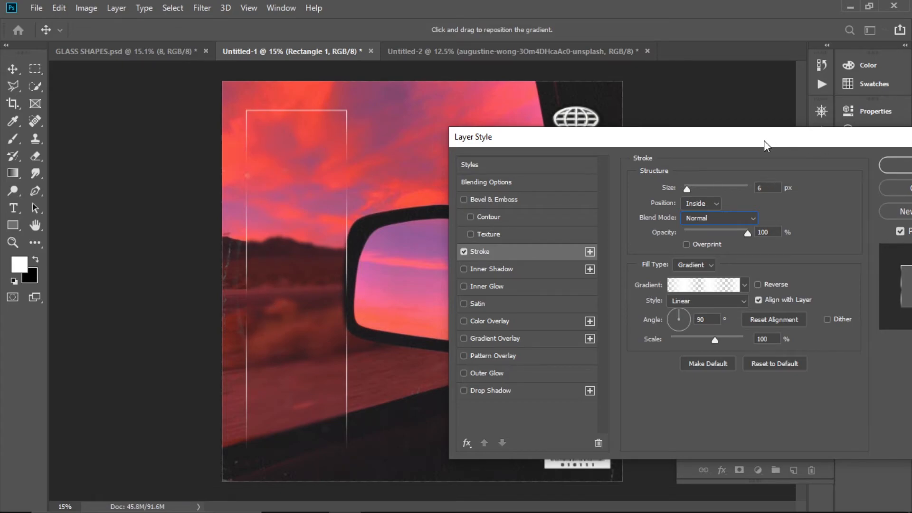
- Add a Vivid Light 35% outer glow (size 166) and Multiply 40% drop shadow (distance 164, size 196), then apply
click(487, 340)
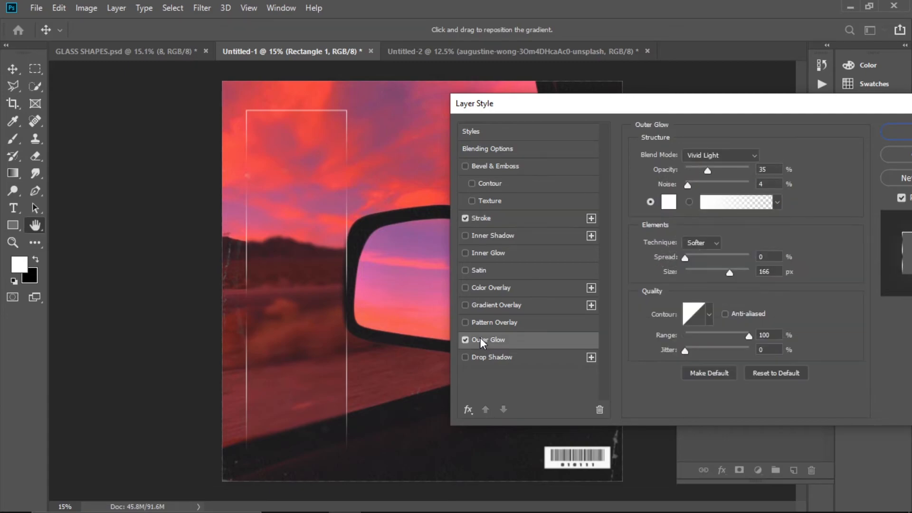
click(35, 224)
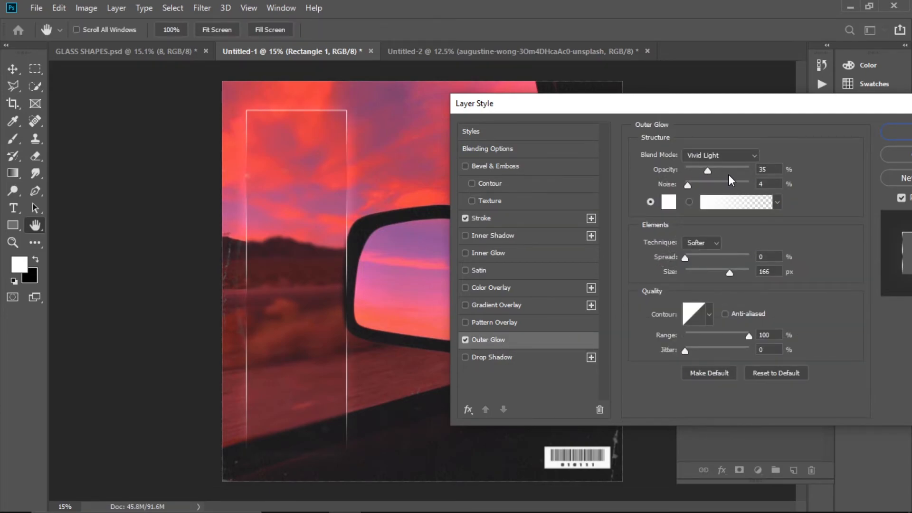
mouse_move(734, 156)
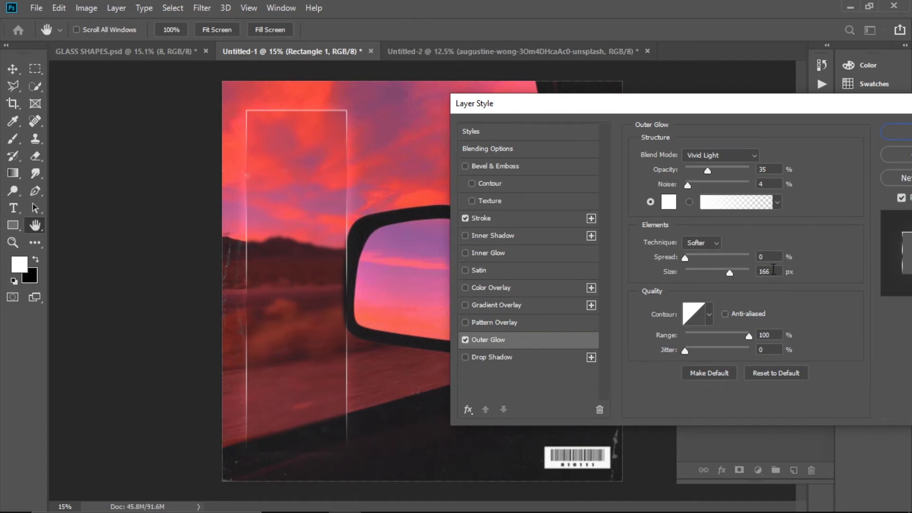
click(493, 357)
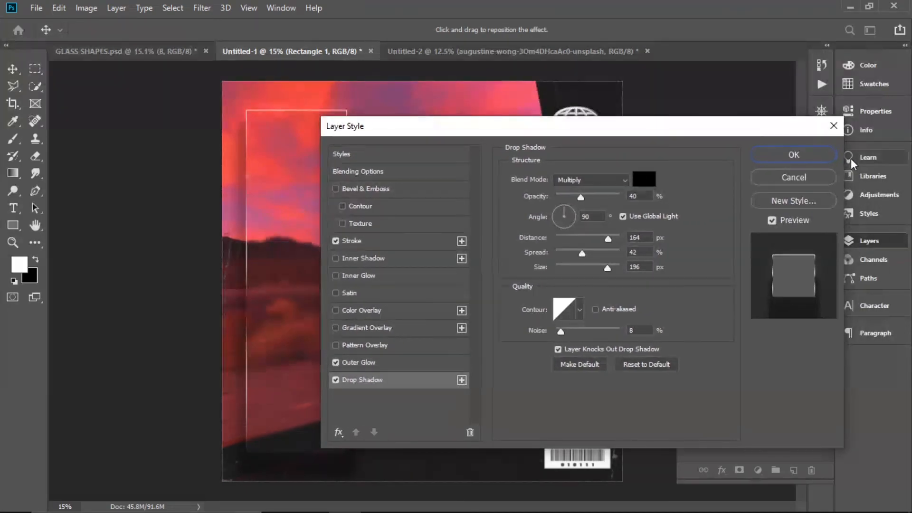
click(792, 155)
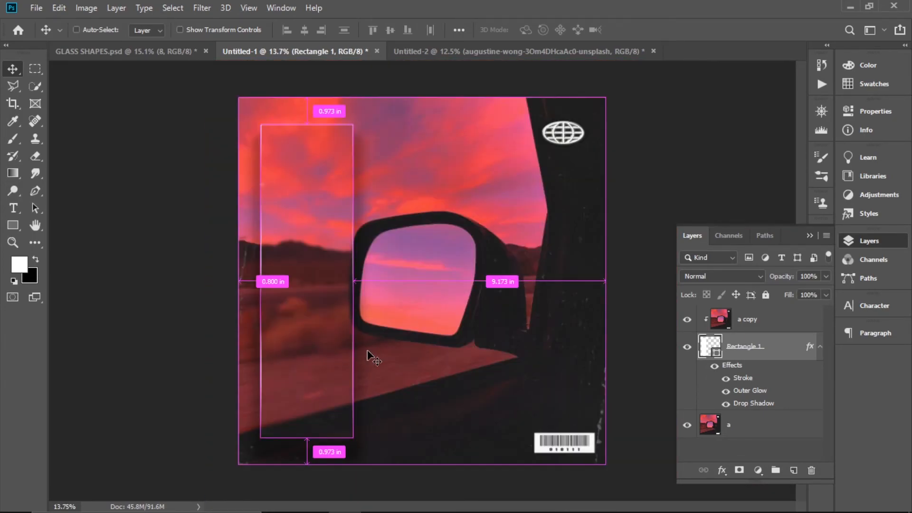
- Switch to the Untitled-2 sunset document
click(521, 51)
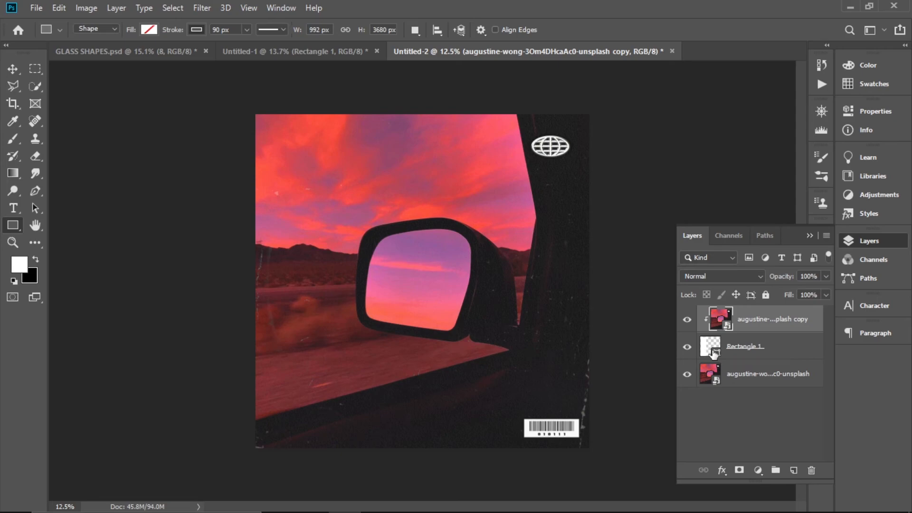
- Give Rectangle 1 a Bevel & Emboss effect for a raised glass edge
click(744, 346)
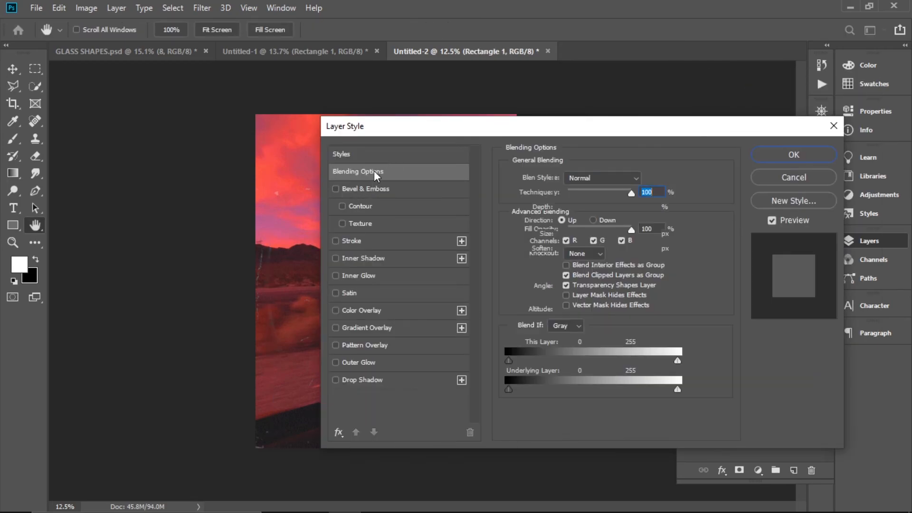
click(369, 188)
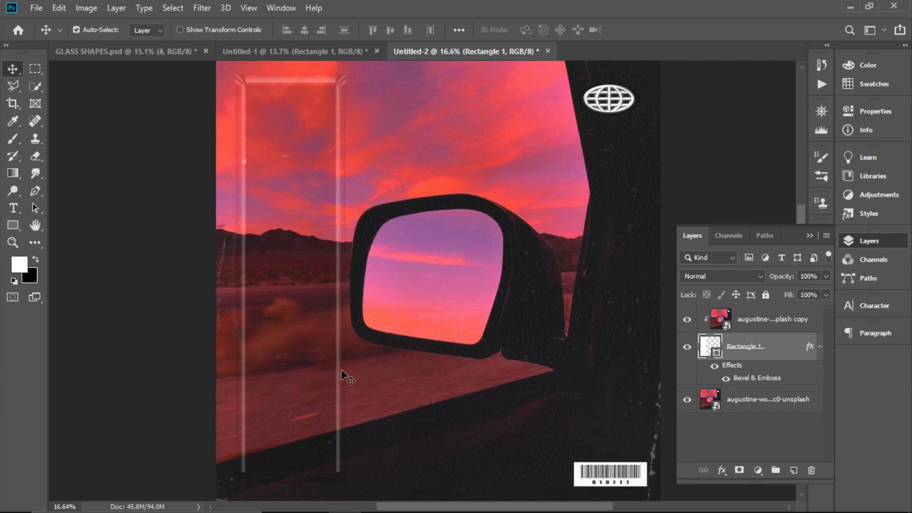
mouse_move(261, 405)
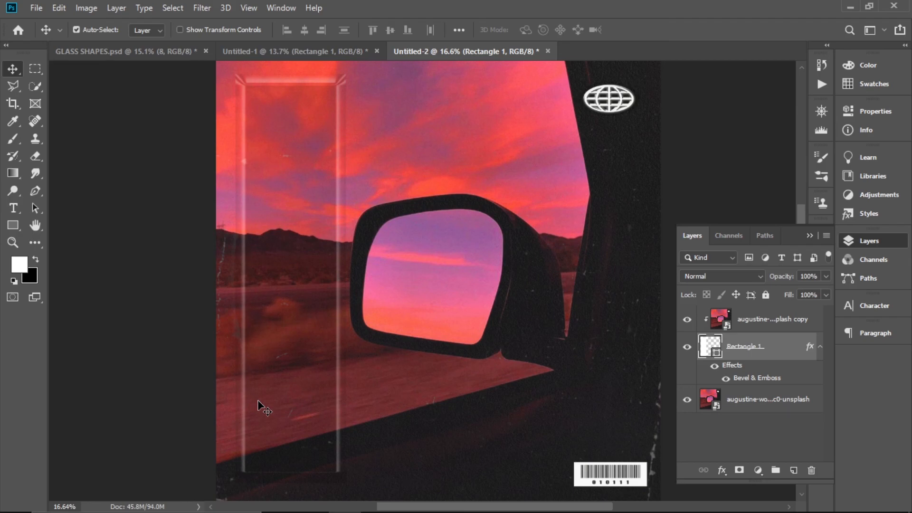